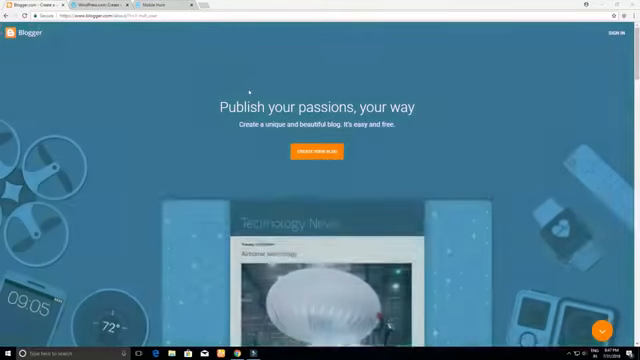
Scroll the WordPress.com homepage, ending on Blogger's ready-made template design section
scroll(up, 3)
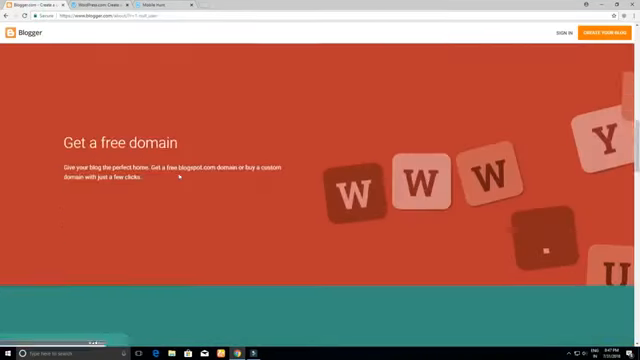
scroll(up, 3)
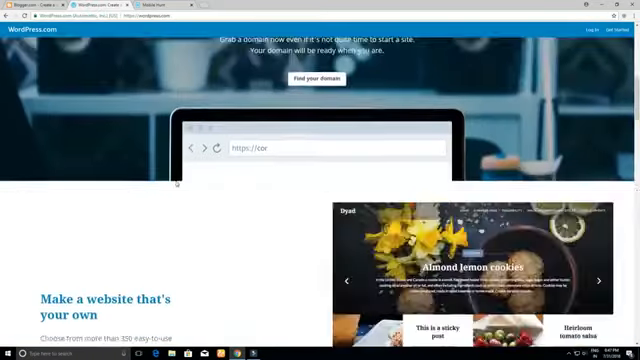
scroll(down, 3)
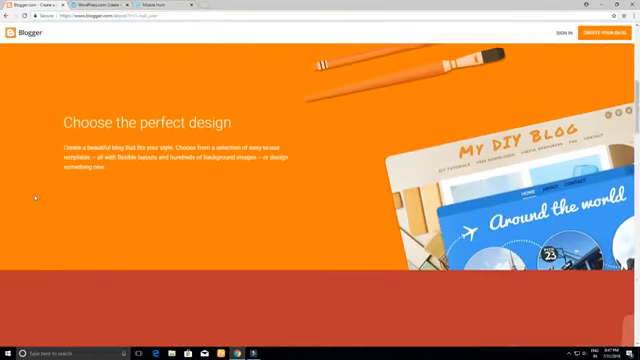
scroll(down, 3)
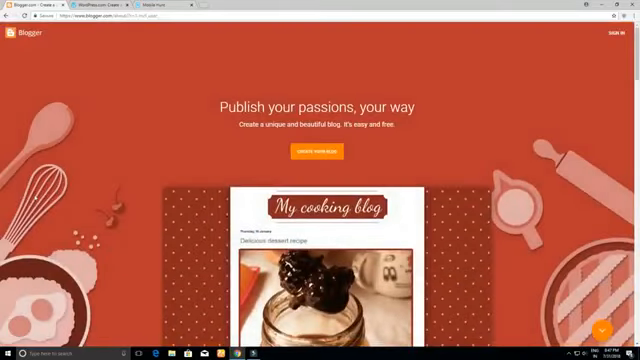
scroll(down, 3)
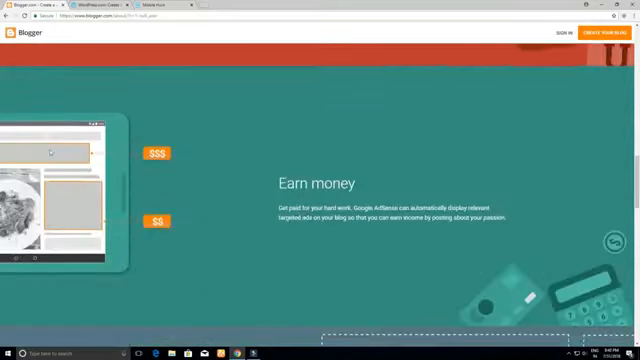
click(115, 8)
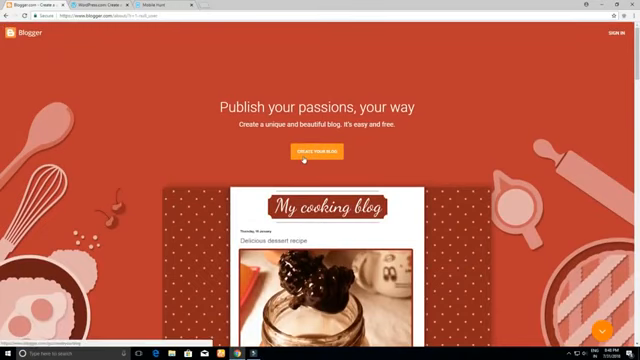
scroll(down, 3)
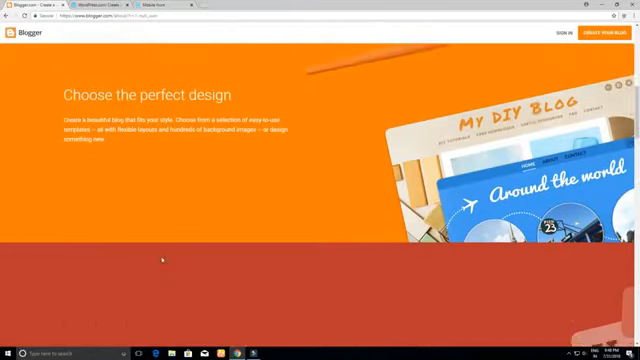
scroll(up, 3)
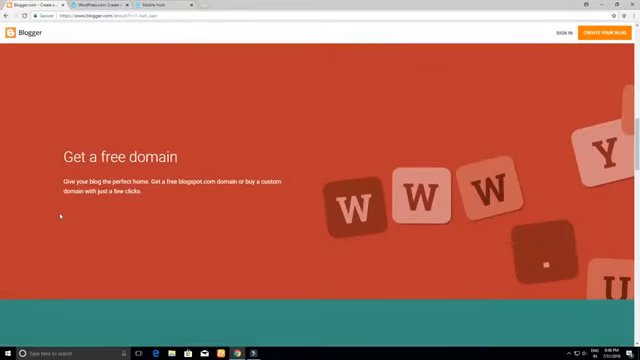
scroll(up, 3)
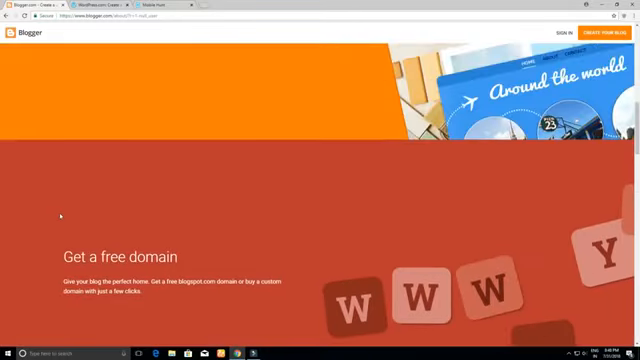
scroll(down, 3)
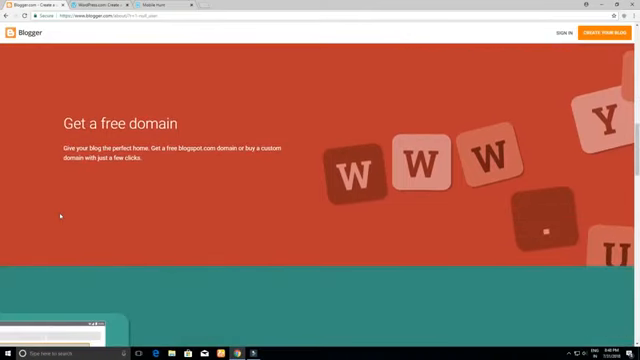
scroll(down, 3)
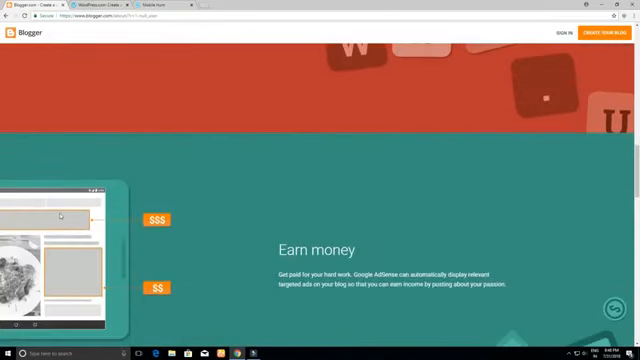
scroll(down, 3)
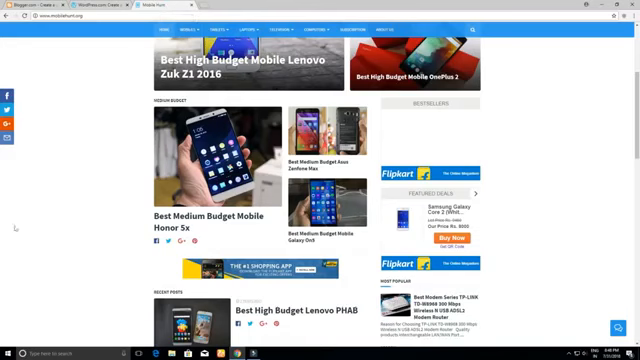
Scroll through Mobile Hunt's budget phone articles and ads, then go back to Blogger
scroll(up, 3)
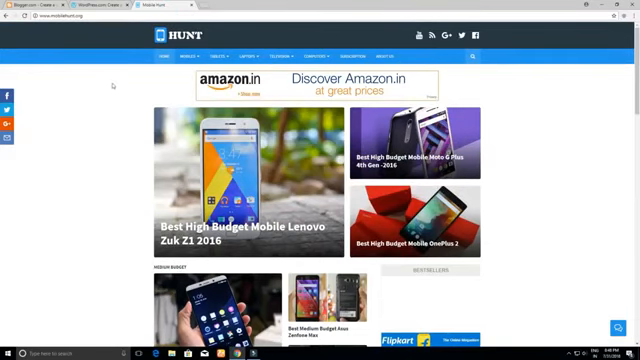
scroll(down, 3)
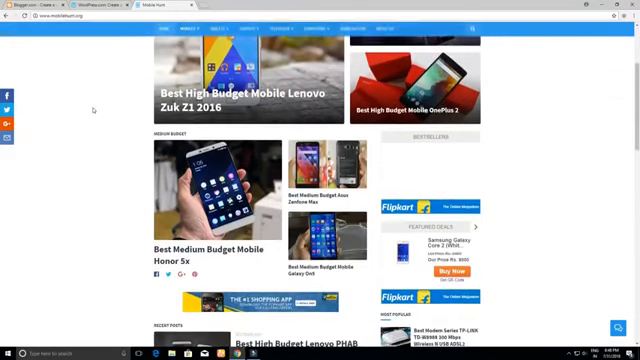
scroll(down, 3)
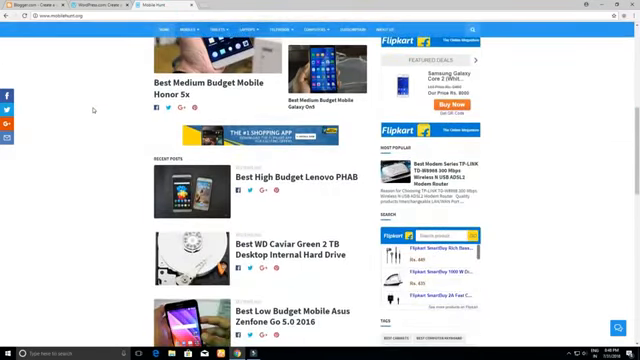
scroll(up, 3)
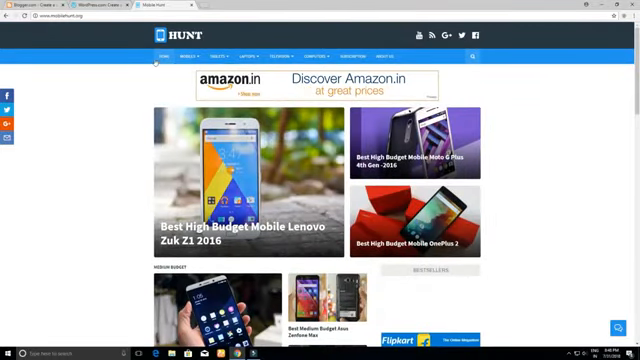
scroll(down, 3)
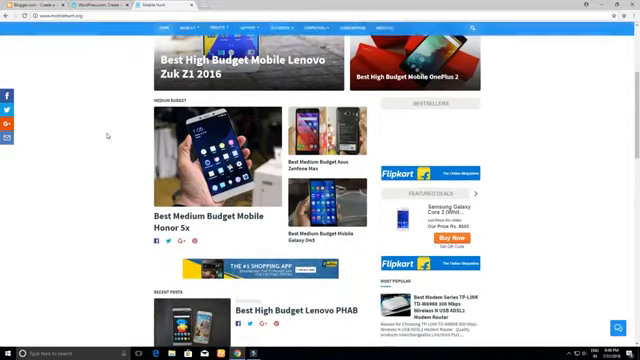
scroll(down, 3)
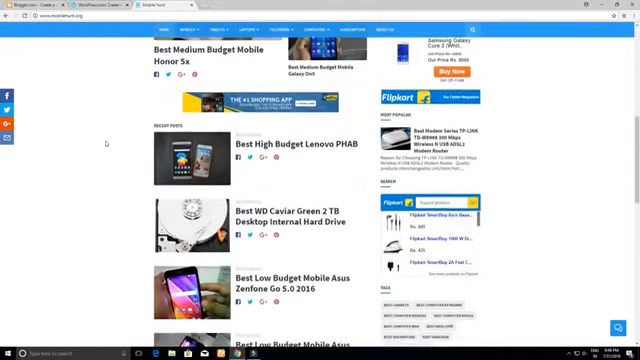
scroll(down, 3)
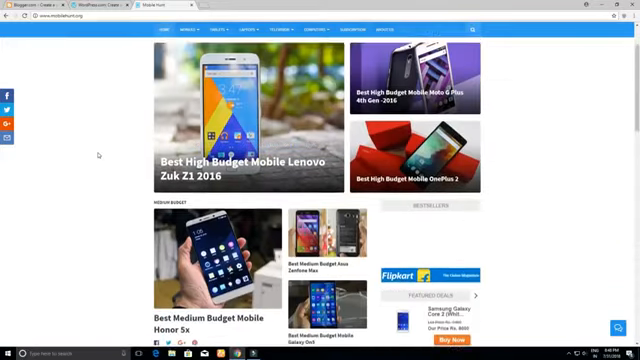
scroll(up, 3)
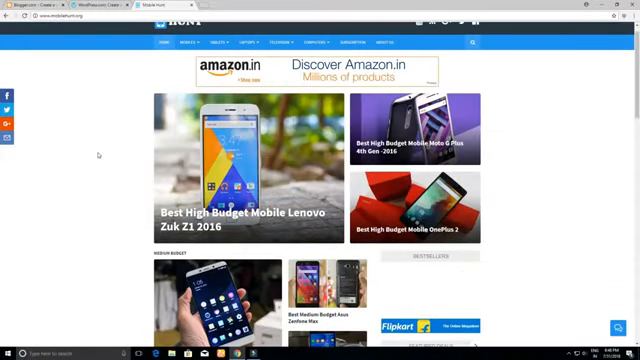
scroll(up, 3)
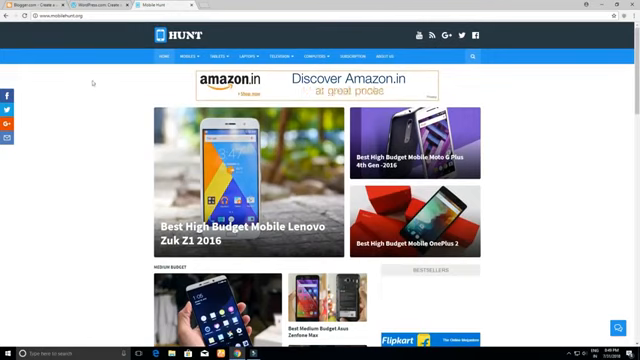
click(30, 8)
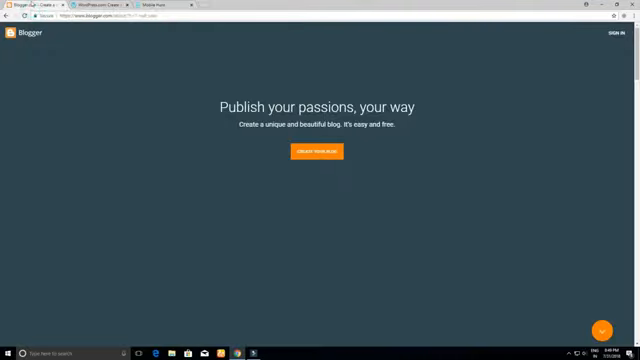
Recheck the Mobile Hunt blog, then scroll Blogger's feature sections toward Google sign-in
click(165, 8)
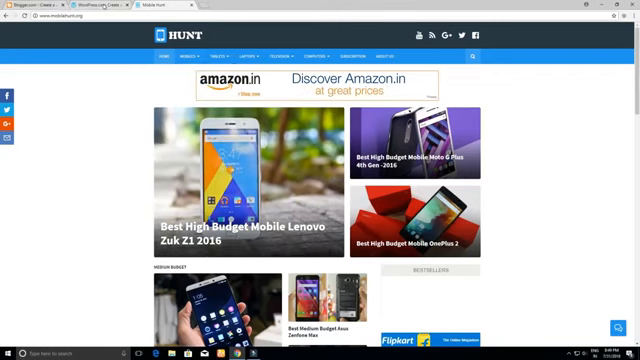
click(35, 8)
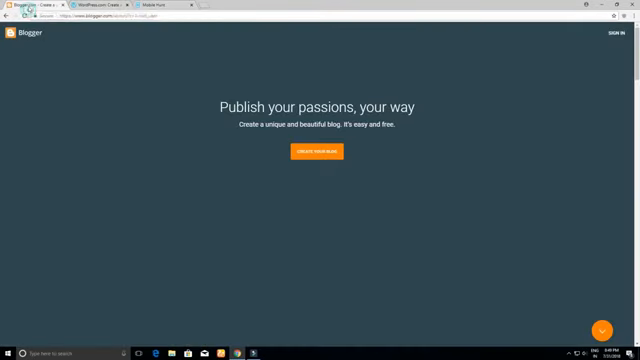
scroll(down, 3)
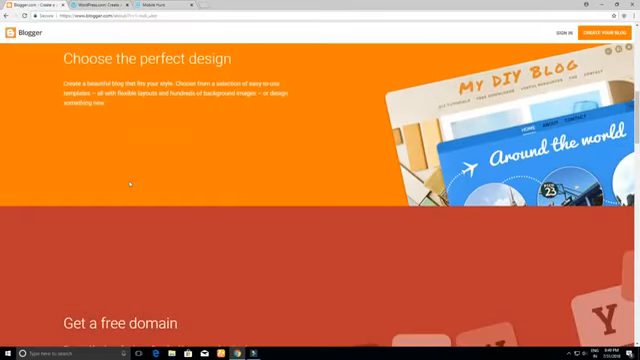
scroll(down, 3)
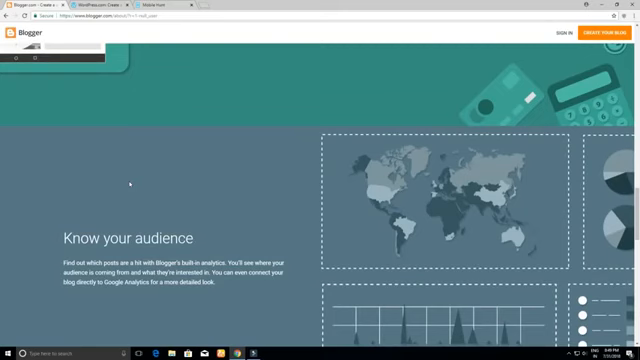
scroll(down, 3)
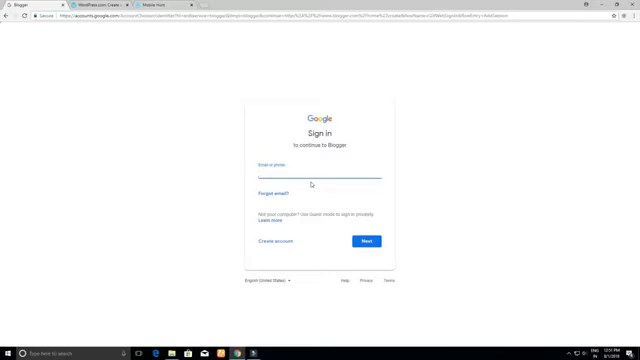
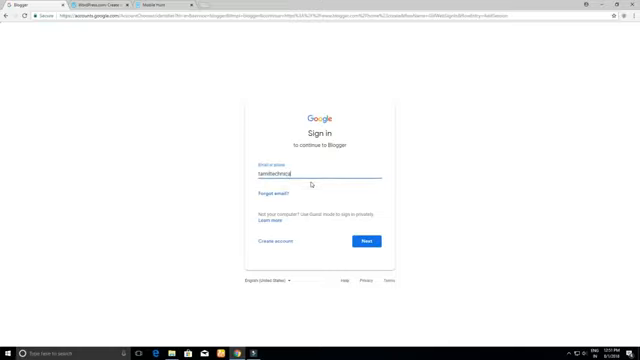
click(364, 241)
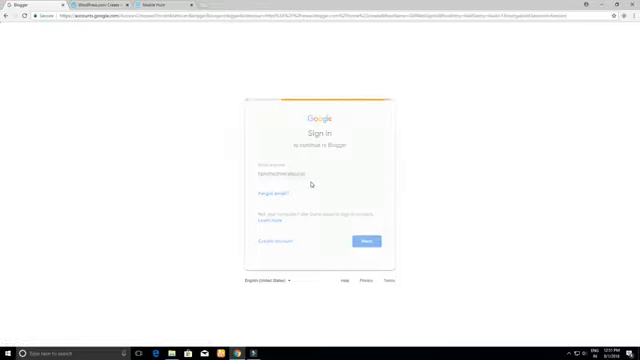
click(365, 241)
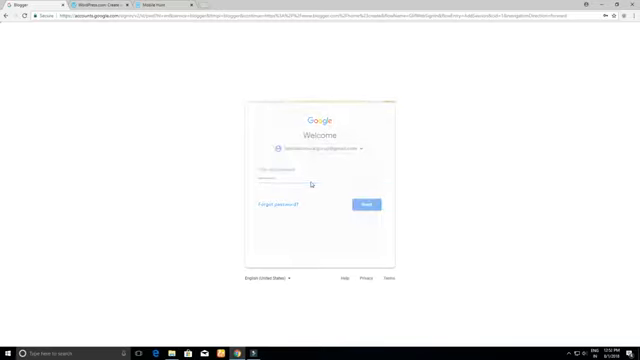
click(366, 205)
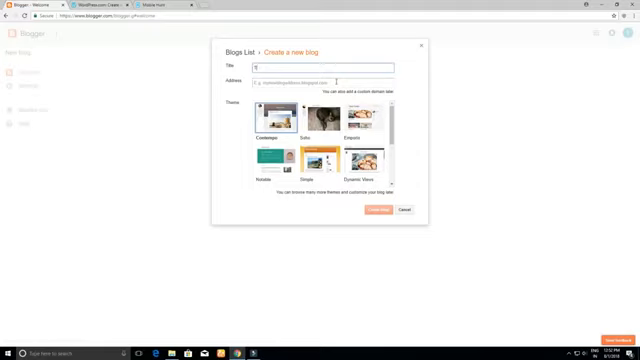
Create 'Tamil Technical Guruji' at tamiltechnicalguruji.blogspot.com using the Awesome Inc. theme
text(Test)
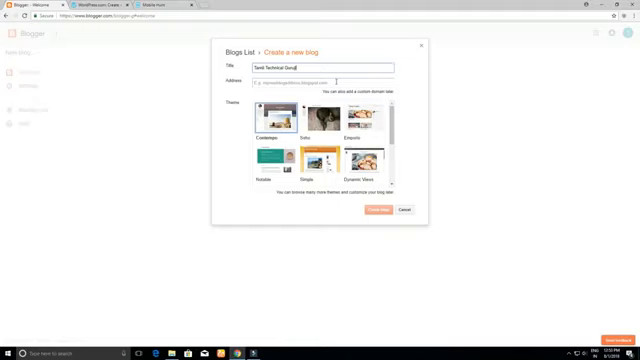
click(330, 82)
text(tamiltechnicalguruji.blogspot.com)
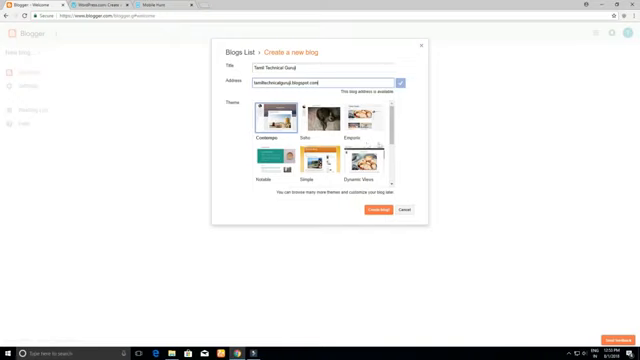
scroll(down, 3)
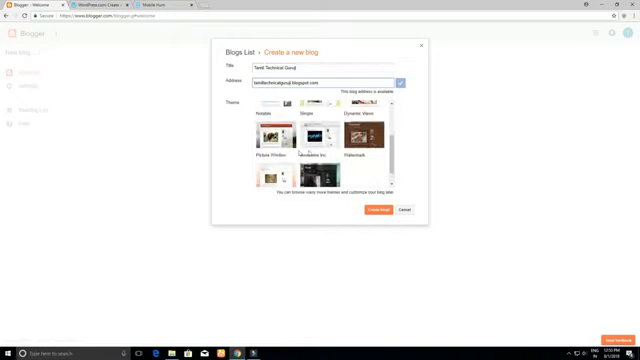
scroll(down, 3)
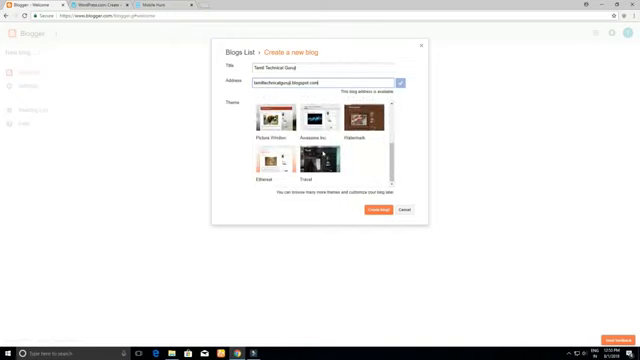
click(321, 110)
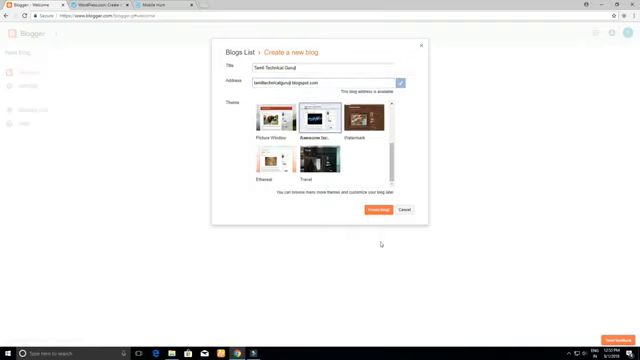
click(376, 209)
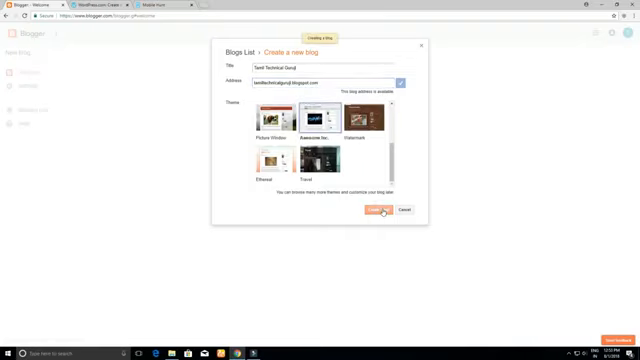
click(367, 210)
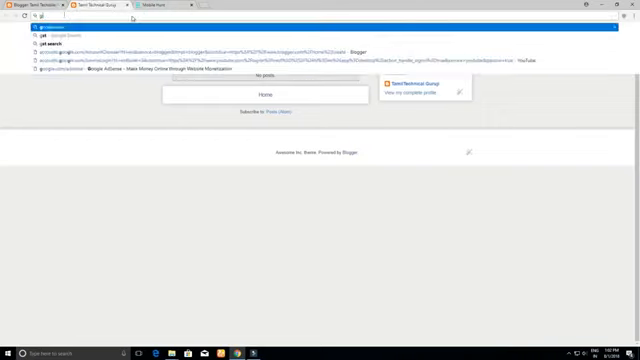
Load google.com/adsense in Chrome's address bar
text(google.com/adsense/start/#/?modal_active=none)
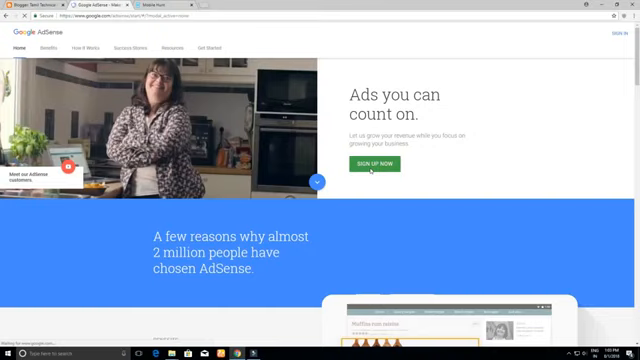
Start the AdSense sign-up with SIGN UP NOW
click(368, 163)
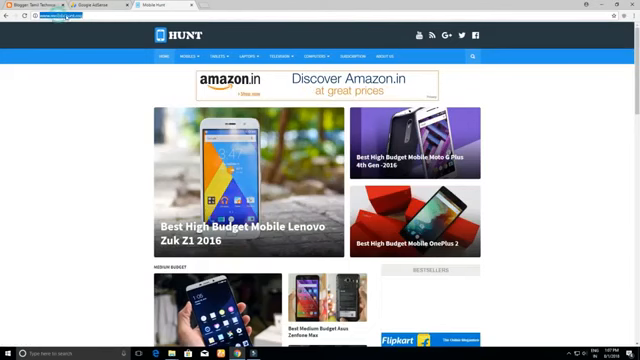
click(95, 9)
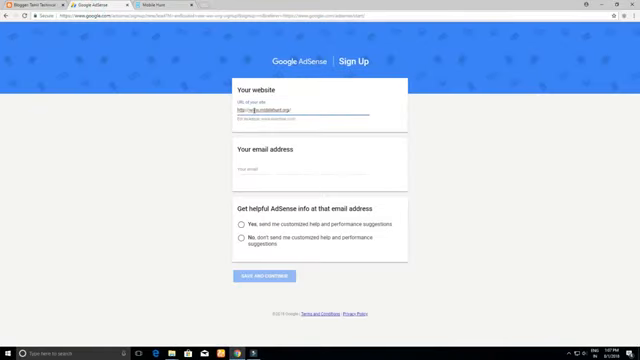
click(300, 167)
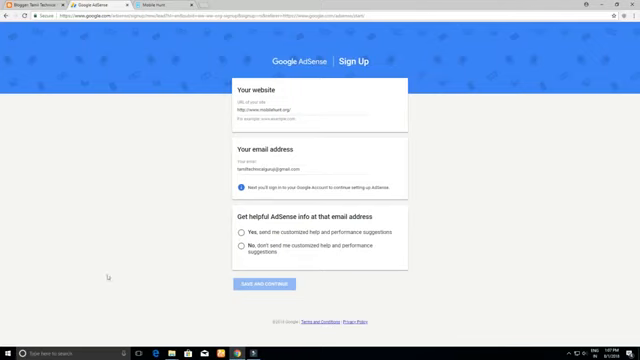
click(235, 231)
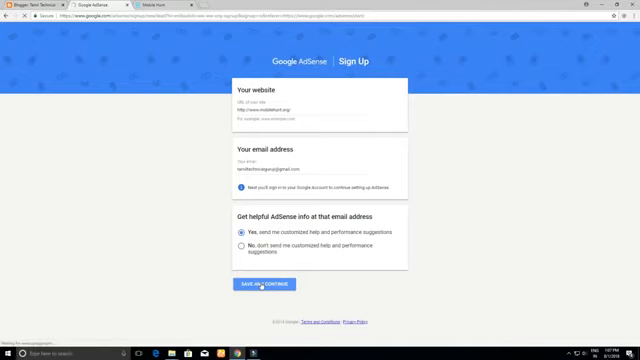
Save the website and email details, then choose India as the country
click(258, 285)
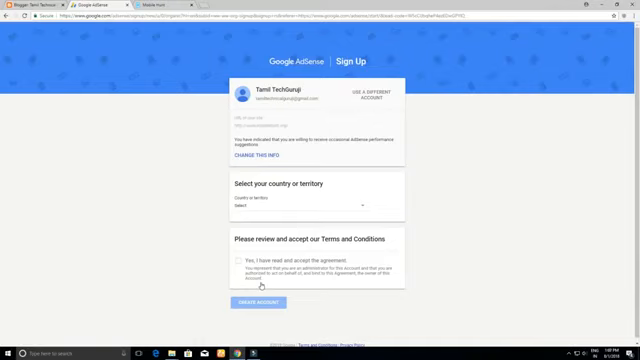
mouse_move(260, 207)
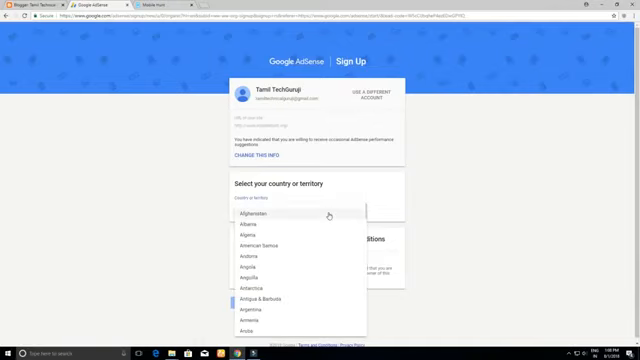
scroll(down, 3)
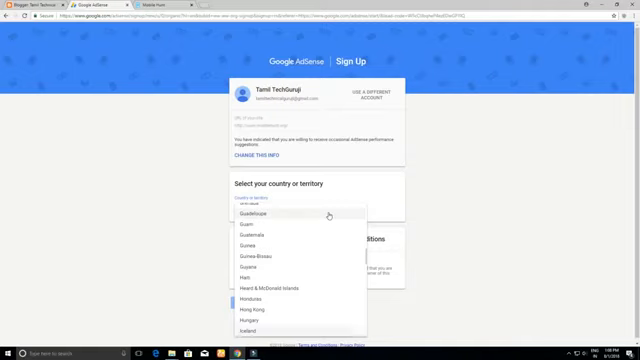
scroll(down, 3)
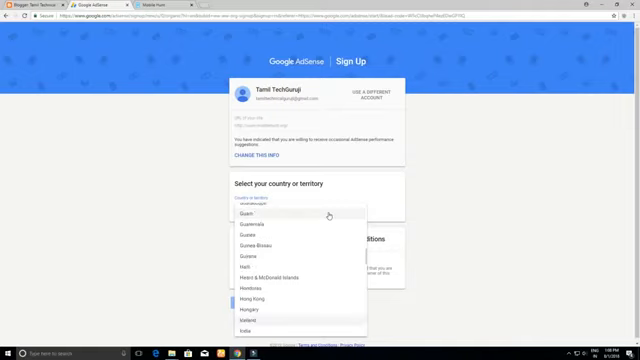
click(253, 328)
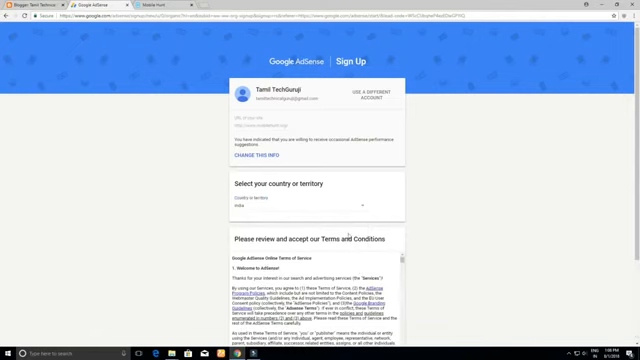
Accept the AdSense terms of service and create the account
scroll(down, 3)
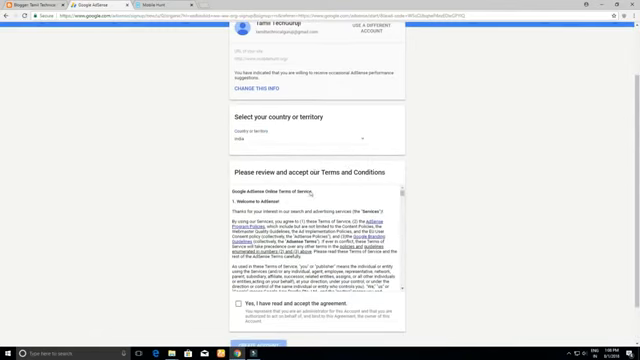
scroll(down, 3)
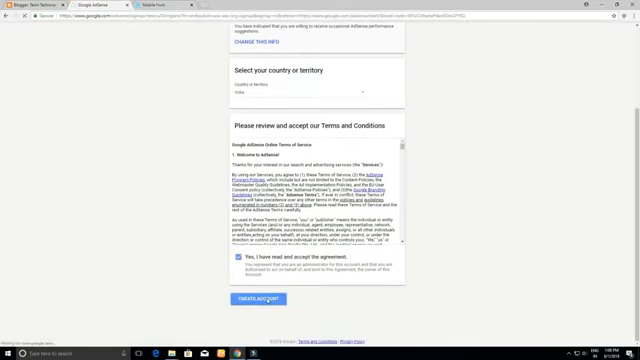
click(260, 300)
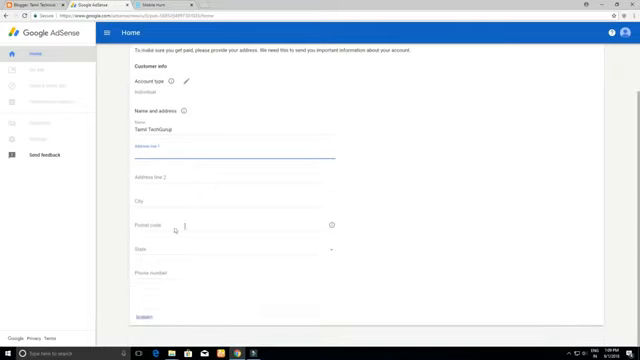
mouse_move(340, 280)
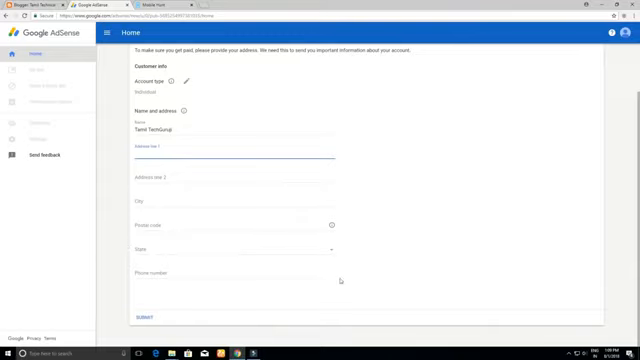